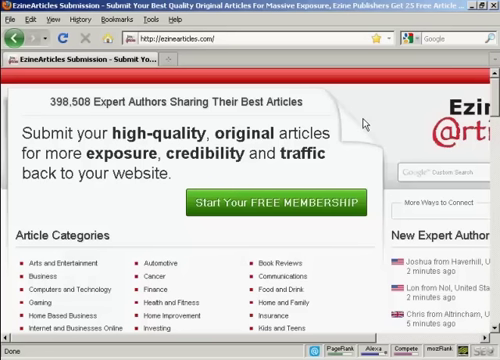
{"action": "mouse_move", "coordinate": [205, 53]}
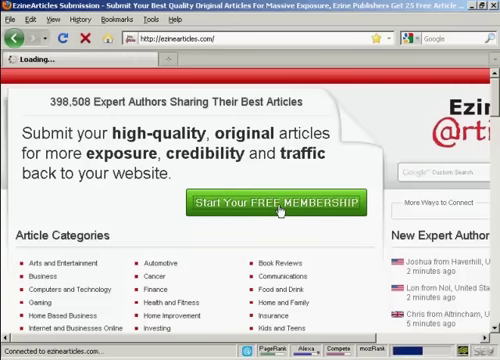
Start the free membership sign-up, entering email, password, name, address, phone, and Google as referral.
{"action": "left_click", "coordinate": [282, 203]}
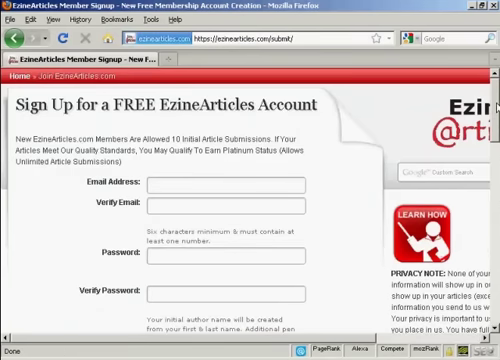
{"action": "scroll", "scroll_direction": "down", "scroll_amount": 3}
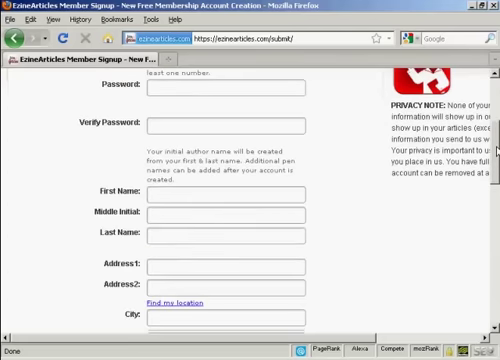
{"action": "scroll", "scroll_direction": "down", "scroll_amount": 3}
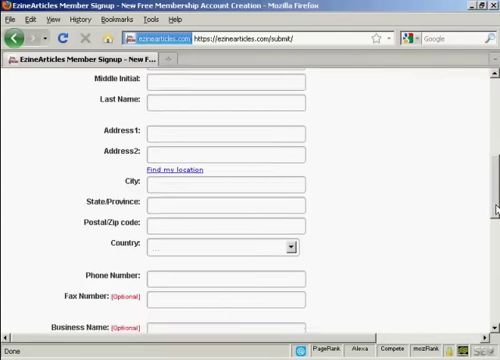
{"action": "scroll", "scroll_direction": "down", "scroll_amount": 3}
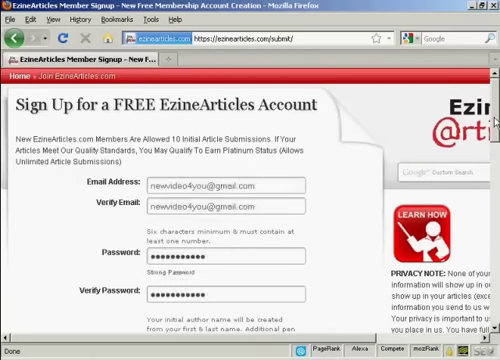
{"action": "scroll", "scroll_direction": "down", "scroll_amount": 3}
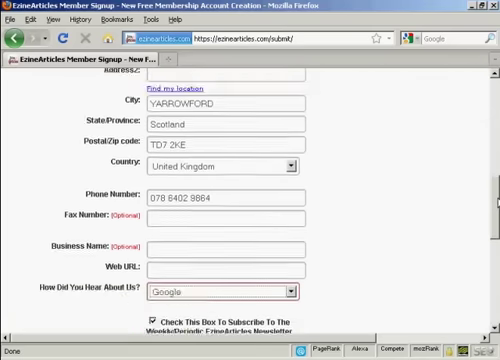
{"action": "scroll", "scroll_direction": "down", "scroll_amount": 3}
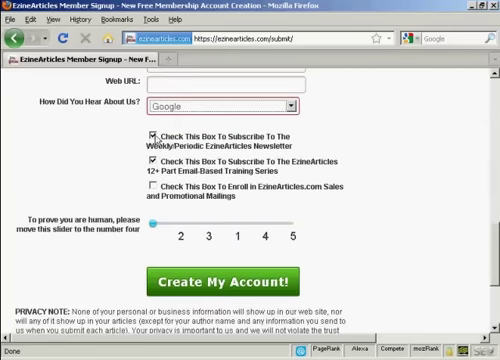
Review the subscription checkboxes, set the verification slider to 4, and create the account.
{"action": "left_click", "coordinate": [153, 164]}
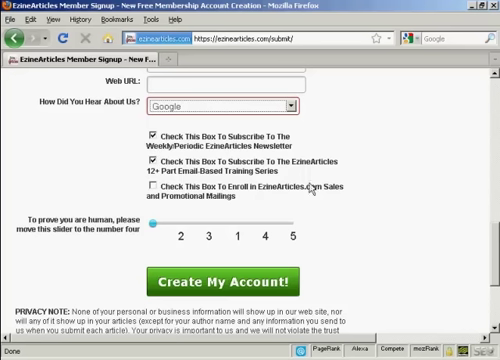
{"action": "left_click", "coordinate": [150, 167]}
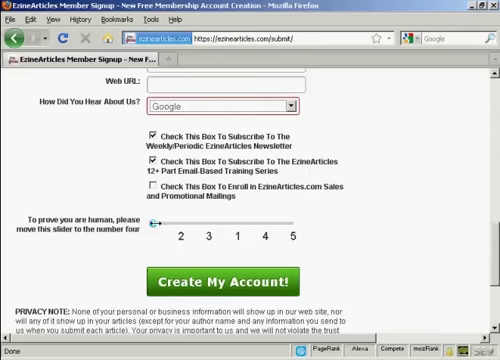
{"action": "left_click_drag", "start_coordinate": [152, 213], "coordinate": [275, 213]}
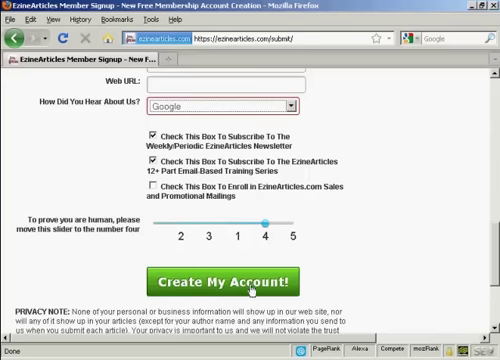
{"action": "left_click", "coordinate": [230, 277]}
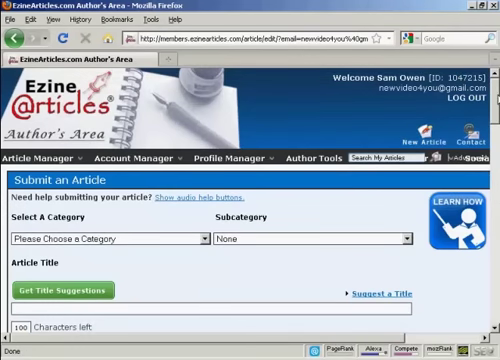
Choose Business as the category and Marketing as the subcategory, then scroll to Article Title.
{"action": "scroll", "scroll_direction": "down", "scroll_amount": 3}
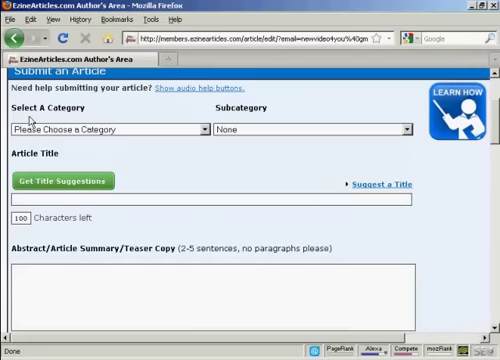
{"action": "left_click", "coordinate": [195, 128]}
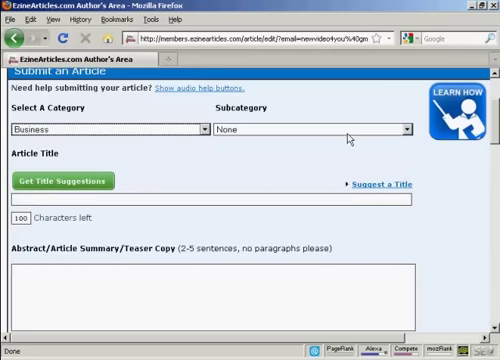
{"action": "left_click", "coordinate": [405, 128]}
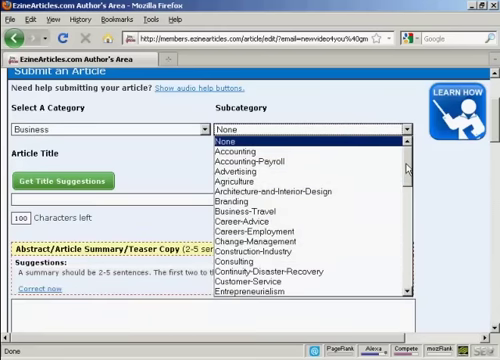
{"action": "scroll", "scroll_direction": "down", "scroll_amount": 3}
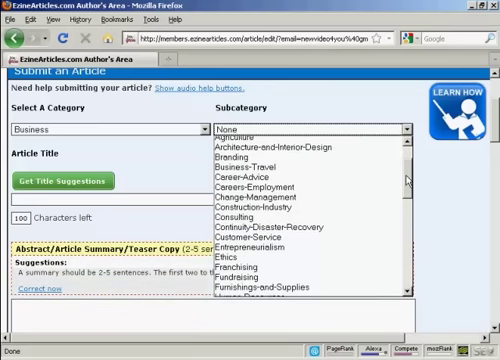
{"action": "scroll", "scroll_direction": "down", "scroll_amount": 3}
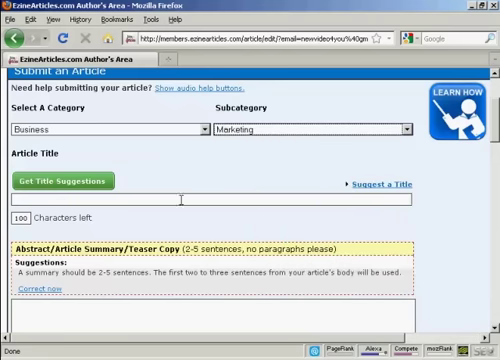
{"action": "scroll", "scroll_direction": "down", "scroll_amount": 3}
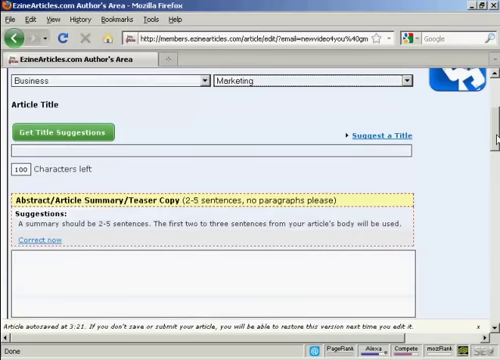
{"action": "scroll", "scroll_direction": "down", "scroll_amount": 3}
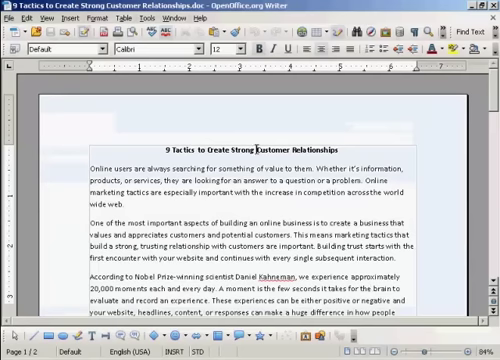
Select and copy the title line '9 Tactics to Create Strong Customer Relationships' in Writer.
{"action": "triple_click", "coordinate": [236, 140]}
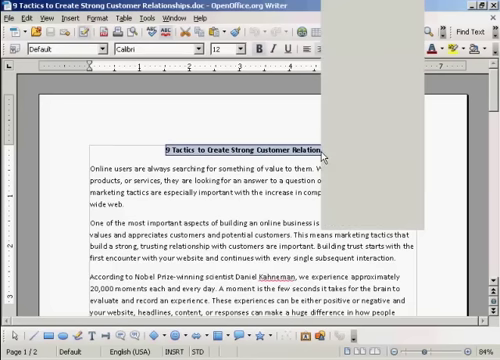
{"action": "right_click", "coordinate": [330, 155]}
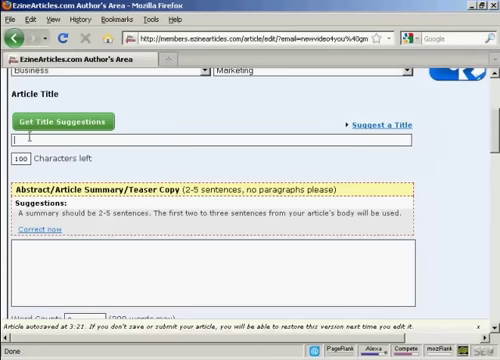
Enter '9 Tactics to Create Strong Customer Relationships' as the article title, then scroll to the summary box.
{"action": "type", "text": "9 Tactics to Create Strong Customer Relationships"}
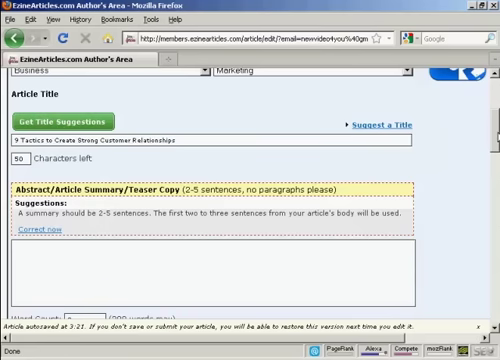
{"action": "scroll", "scroll_direction": "down", "scroll_amount": 3}
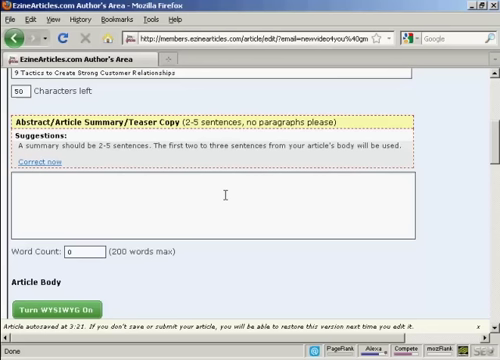
{"action": "mouse_move", "coordinate": [318, 338]}
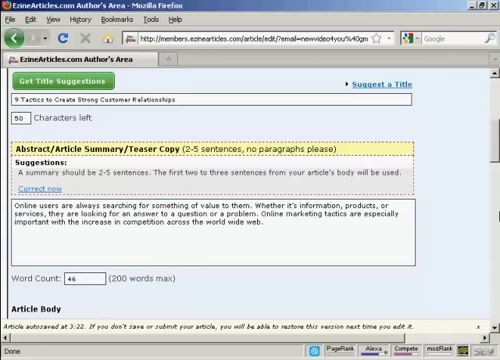
Paste the opening paragraph as the summary and the remaining article text into the Article Body.
{"action": "scroll", "scroll_direction": "down", "scroll_amount": 3}
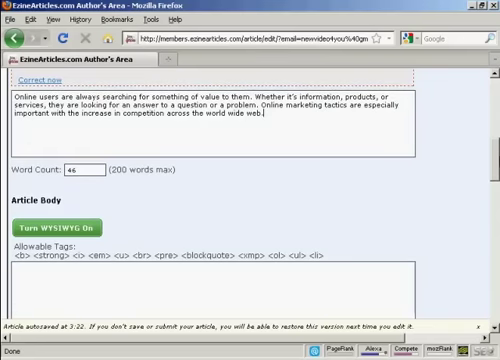
{"action": "scroll", "scroll_direction": "down", "scroll_amount": 3}
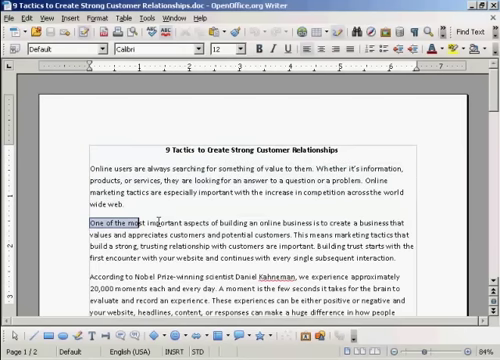
{"action": "scroll", "scroll_direction": "down", "scroll_amount": 3}
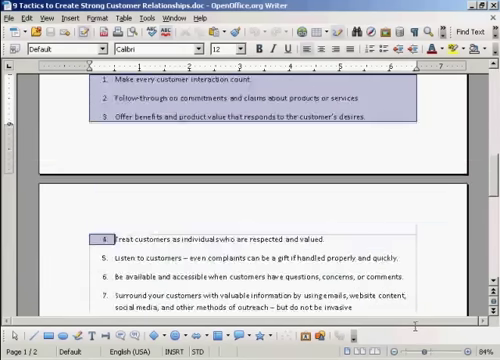
{"action": "scroll", "scroll_direction": "down", "scroll_amount": 3}
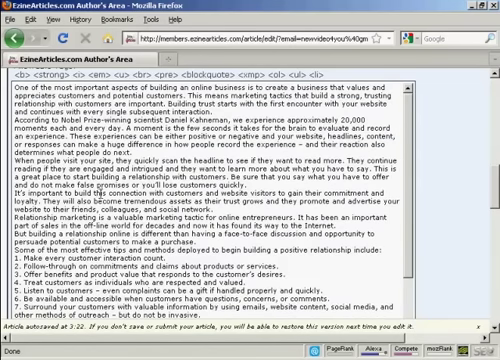
{"action": "scroll", "scroll_direction": "up", "scroll_amount": 3}
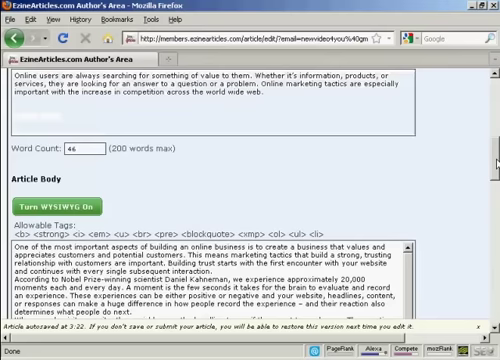
{"action": "scroll", "scroll_direction": "down", "scroll_amount": 3}
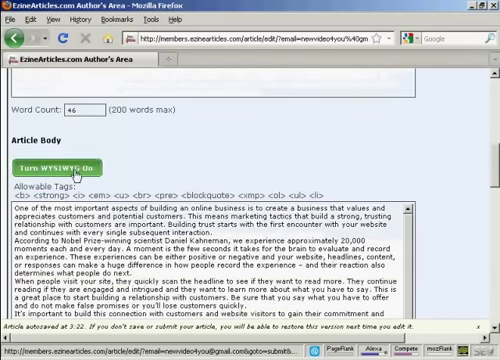
Turn WYSIWYG editing on for the Article Body and scroll to the single-paragraph warning.
{"action": "left_click", "coordinate": [66, 167]}
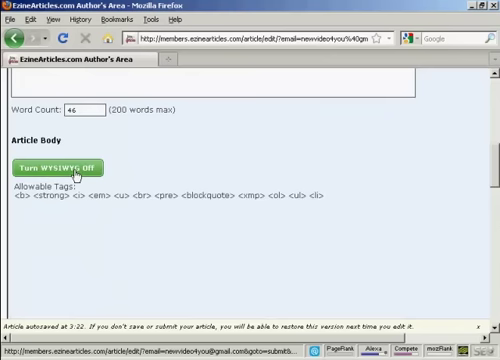
{"action": "left_click", "coordinate": [64, 167]}
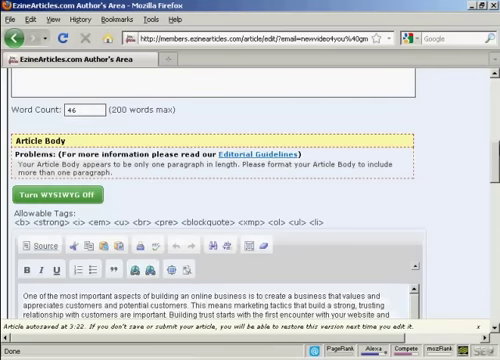
{"action": "scroll", "scroll_direction": "down", "scroll_amount": 3}
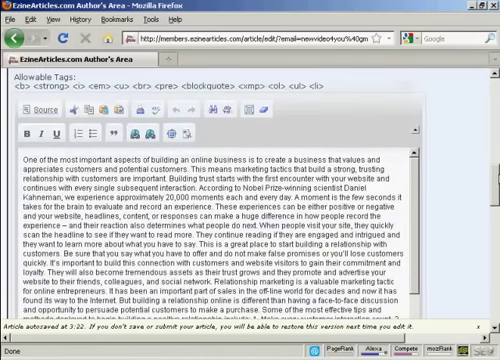
{"action": "scroll", "scroll_direction": "down", "scroll_amount": 3}
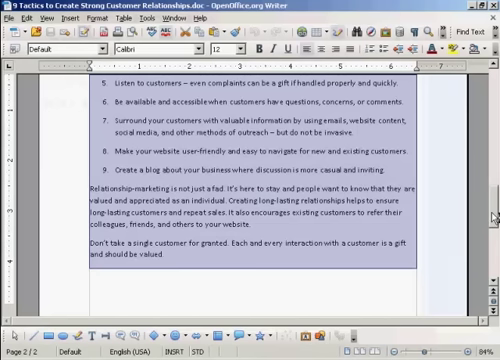
Copy the whole article from Writer and paste it into the WYSIWYG editor with paragraphs intact.
{"action": "scroll", "scroll_direction": "up", "scroll_amount": 3}
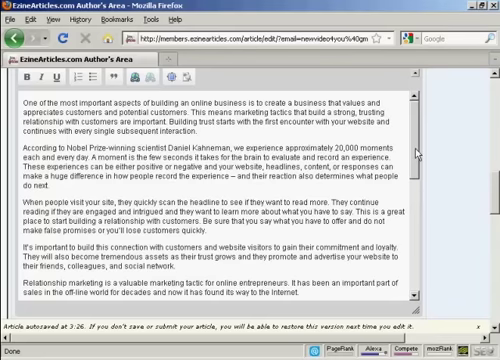
Bold 'most important' in the opening sentence and scroll down to the 502-word count.
{"action": "scroll", "scroll_direction": "down", "scroll_amount": 3}
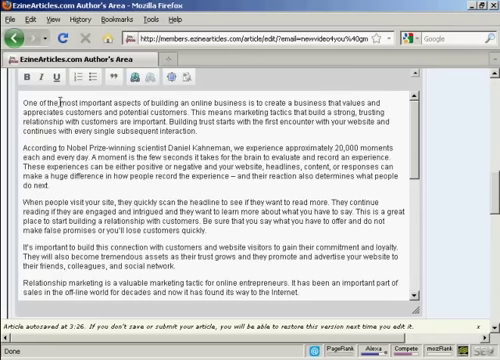
{"action": "double_click", "coordinate": [72, 101]}
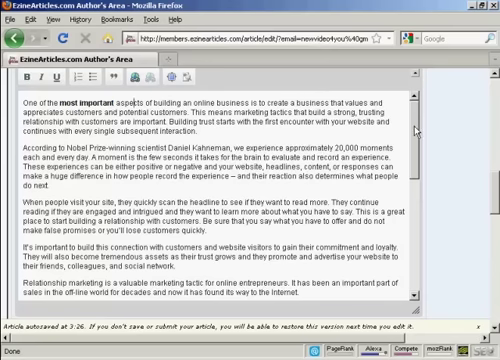
{"action": "scroll", "scroll_direction": "down", "scroll_amount": 3}
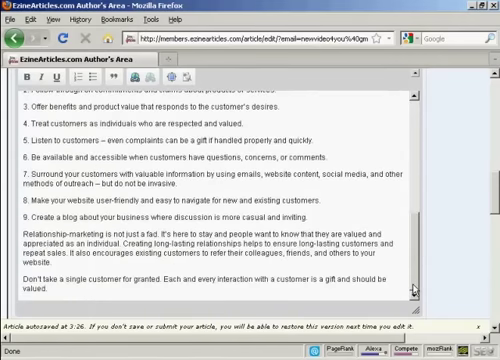
{"action": "scroll", "scroll_direction": "down", "scroll_amount": 3}
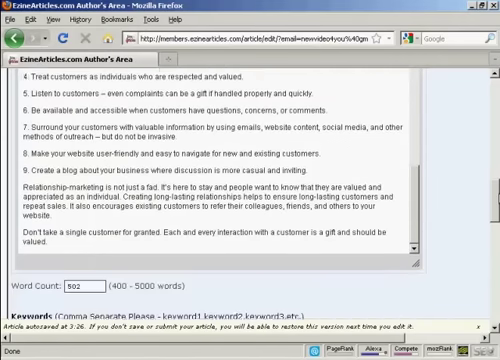
{"action": "scroll", "scroll_direction": "down", "scroll_amount": 3}
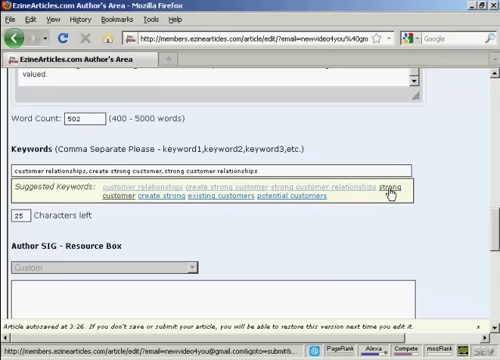
Append the suggested keyword 'strong customer' to the keyword list.
{"action": "left_click", "coordinate": [383, 190]}
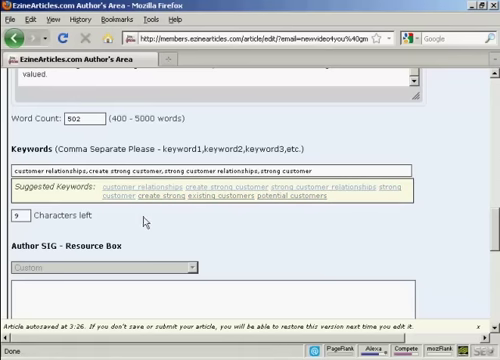
{"action": "scroll", "scroll_direction": "down", "scroll_amount": 3}
{"action": "type", "text": "Want more traffic to your website?  Sam's the man!  Get marketing tips and trick delivered to your inbox every week!  Visit http://www.anothercompany.co.uk and sign-up today!"}
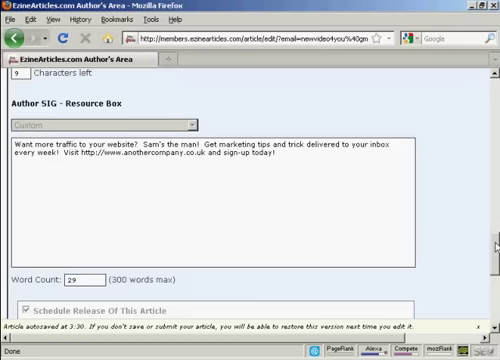
Scroll past the 29-word resource box to the article release scheduling option.
{"action": "scroll", "scroll_direction": "down", "scroll_amount": 3}
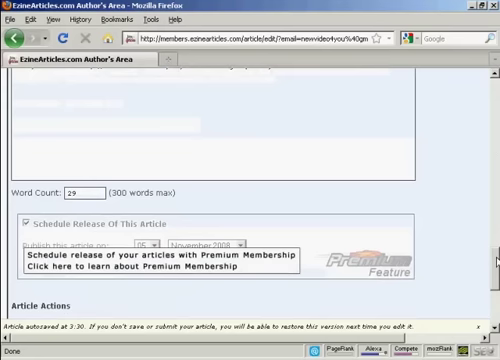
Scroll down to Article Actions to preview '9 Tactics to Create Strong Customer Relationships'.
{"action": "scroll", "scroll_direction": "down", "scroll_amount": 3}
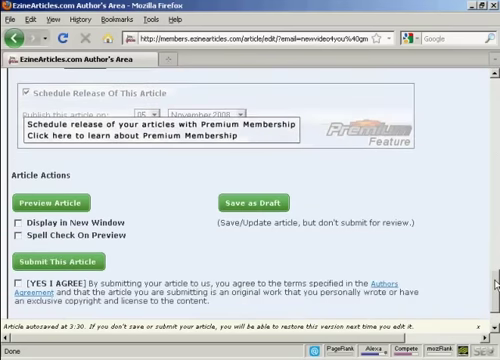
{"action": "scroll", "scroll_direction": "down", "scroll_amount": 3}
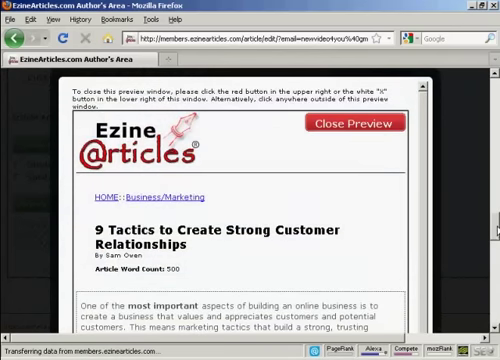
Scroll through the article preview down to its closing paragraph.
{"action": "scroll", "scroll_direction": "down", "scroll_amount": 3}
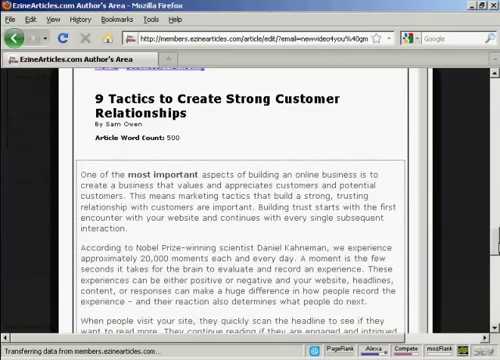
{"action": "scroll", "scroll_direction": "down", "scroll_amount": 3}
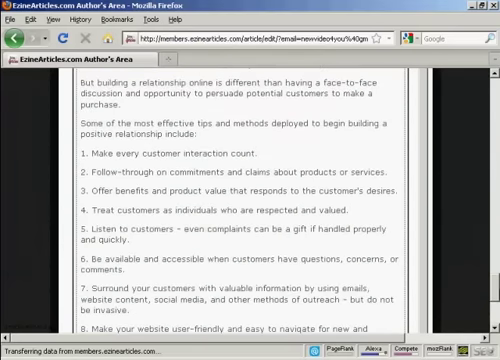
{"action": "scroll", "scroll_direction": "down", "scroll_amount": 3}
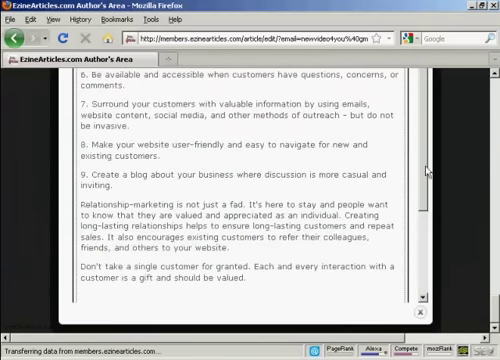
{"action": "scroll", "scroll_direction": "down", "scroll_amount": 3}
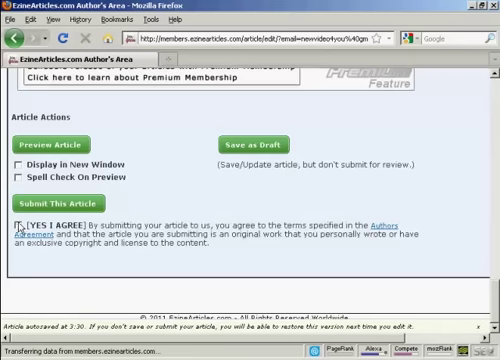
Tick the '[YES I AGREE]' authors agreement checkbox under Submit This Article.
{"action": "left_click", "coordinate": [21, 219]}
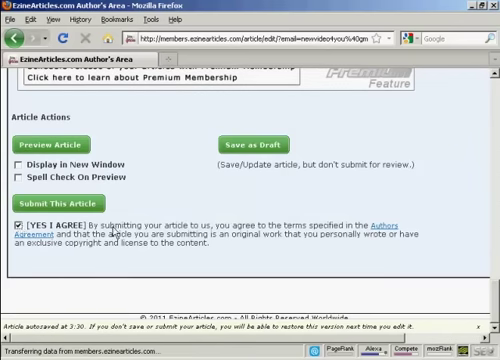
{"action": "mouse_move", "coordinate": [390, 231]}
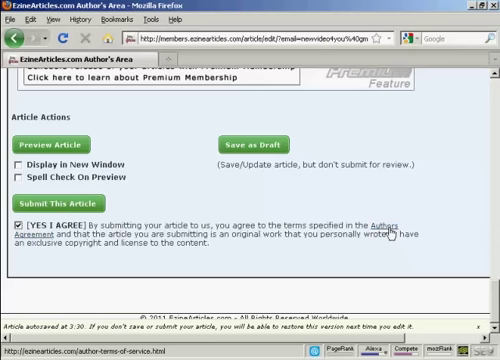